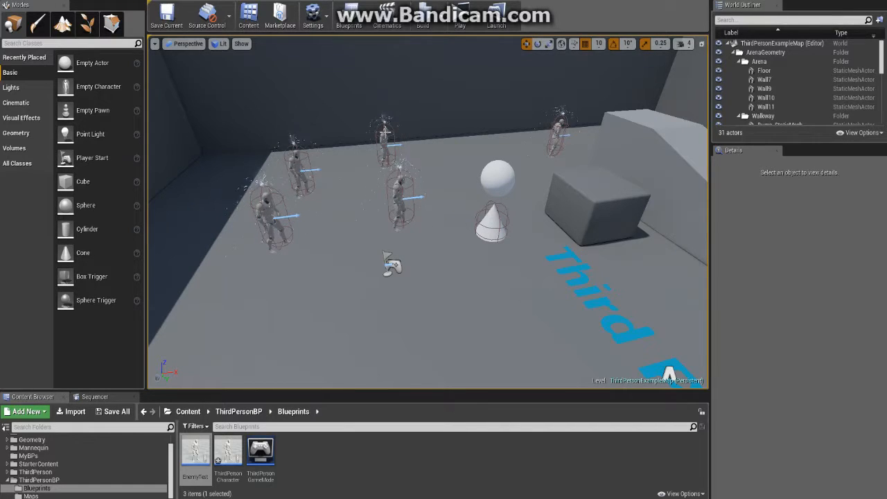
{"action": "mouse_move", "coordinate": [309, 79]}
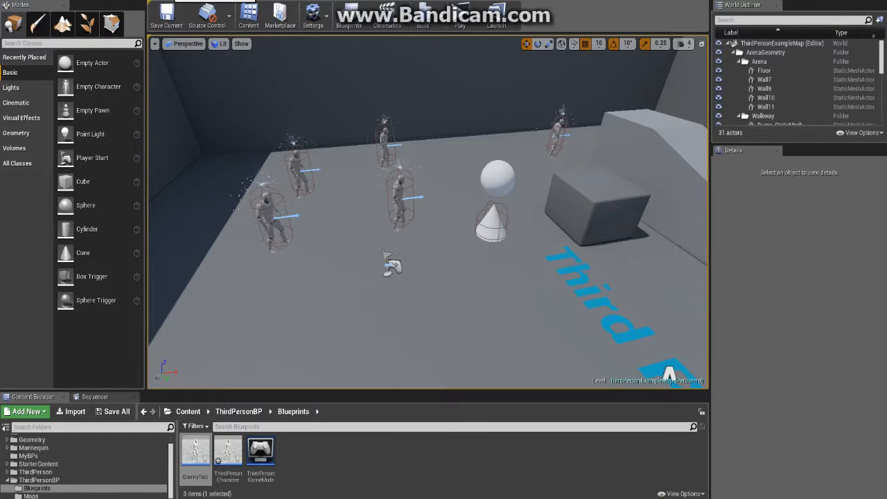
Open the ThirdPersonCharacter Blueprint and view its target-lock branch in the Event Graph.
{"action": "double_click", "coordinate": [227, 449]}
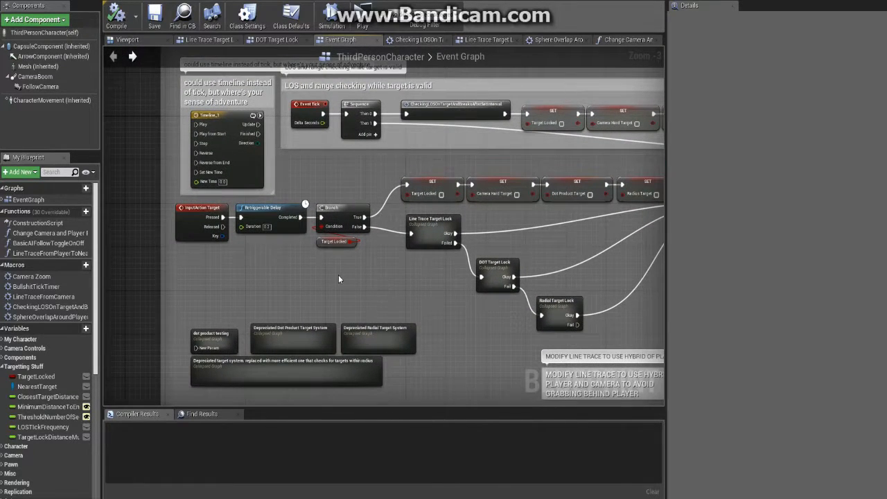
{"action": "mouse_move", "coordinate": [194, 208]}
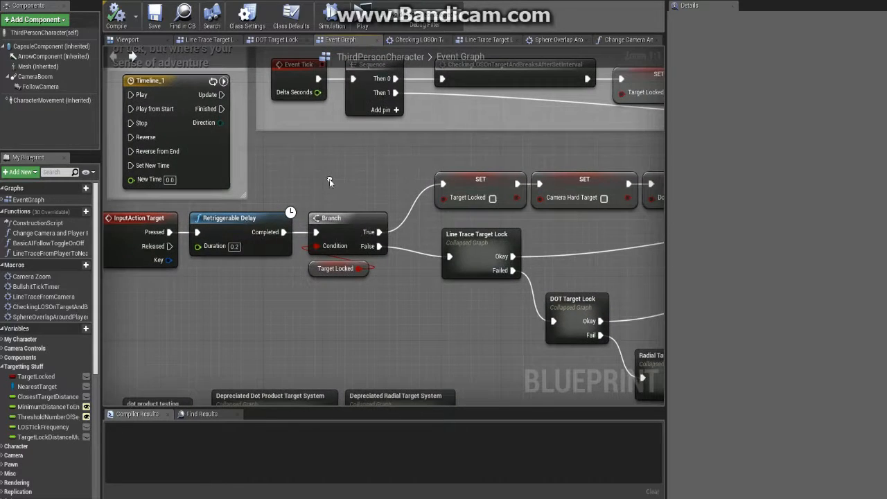
{"action": "mouse_move", "coordinate": [239, 222]}
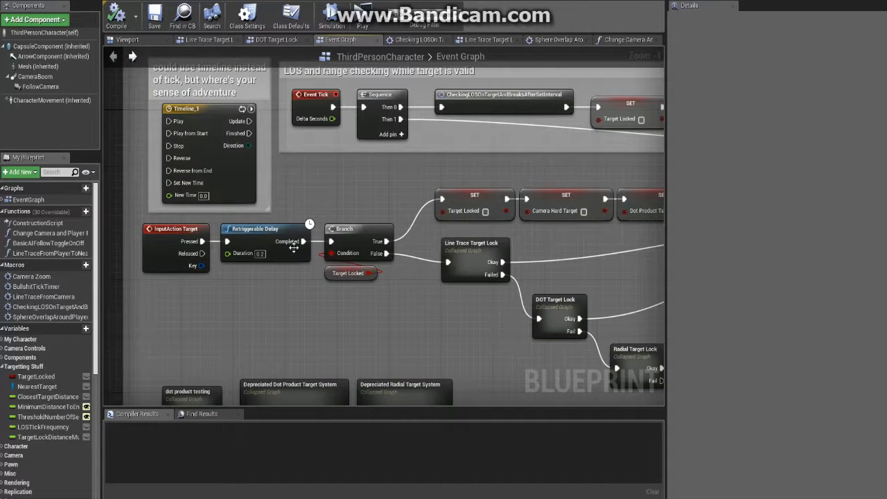
{"action": "mouse_move", "coordinate": [270, 232]}
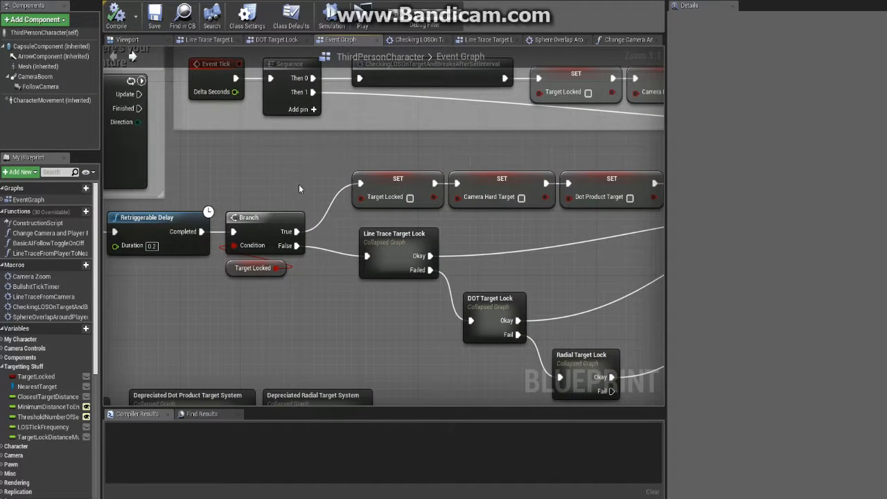
{"action": "left_click", "coordinate": [253, 268]}
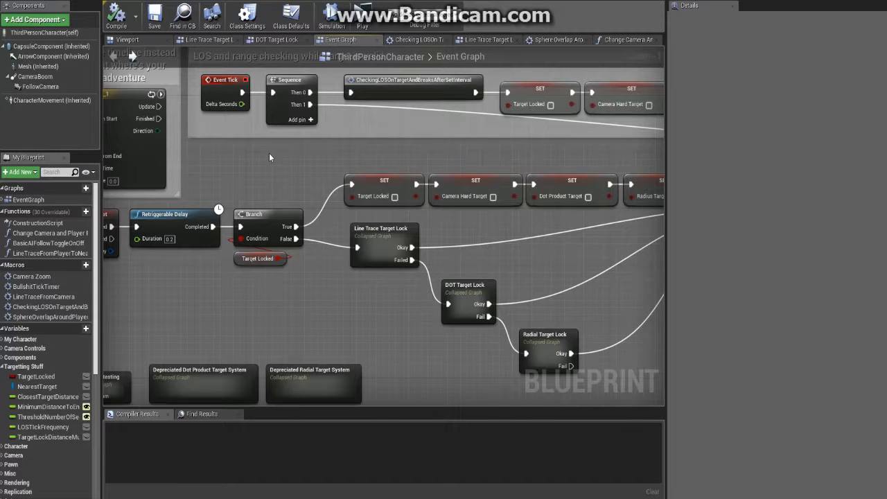
{"action": "mouse_move", "coordinate": [300, 290]}
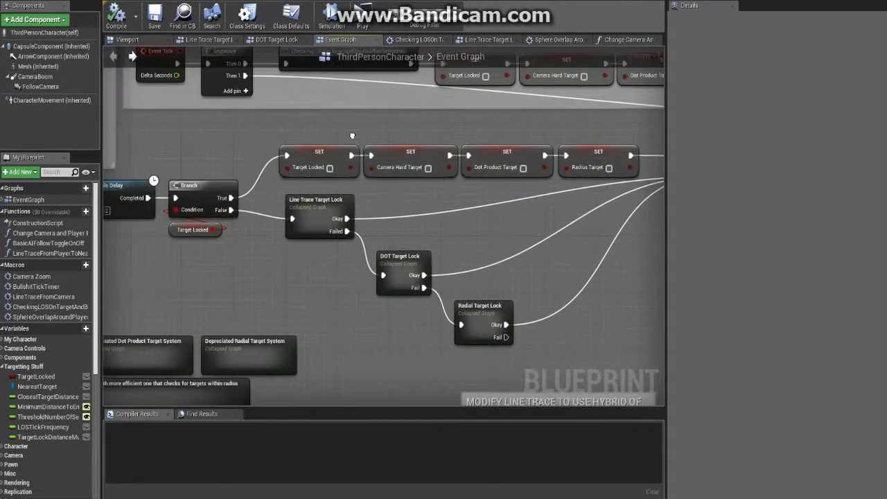
{"action": "left_click", "coordinate": [319, 208]}
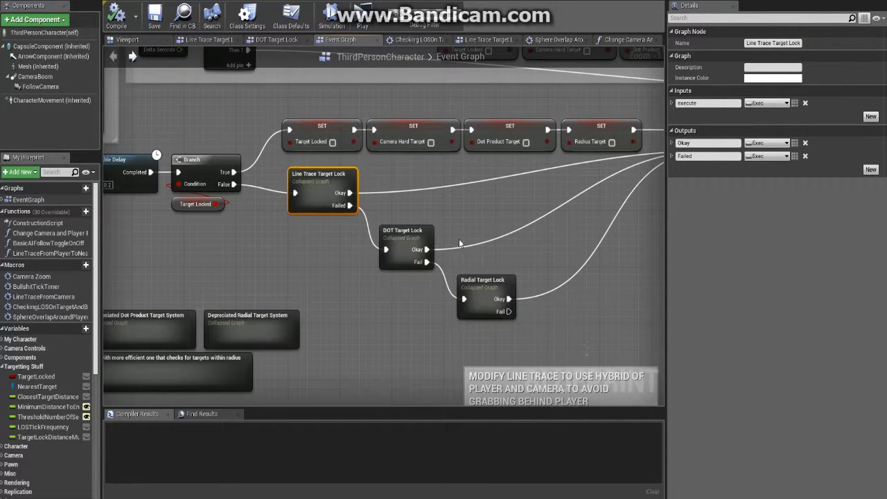
{"action": "mouse_move", "coordinate": [282, 167]}
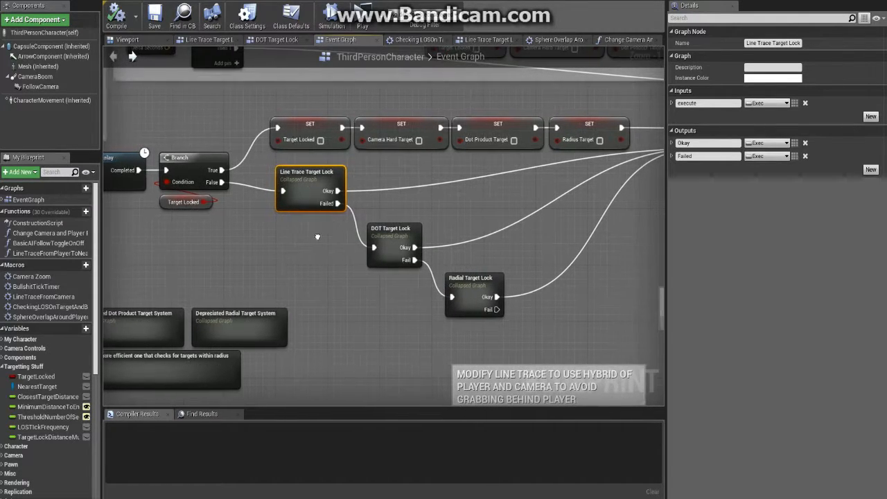
{"action": "mouse_move", "coordinate": [315, 180]}
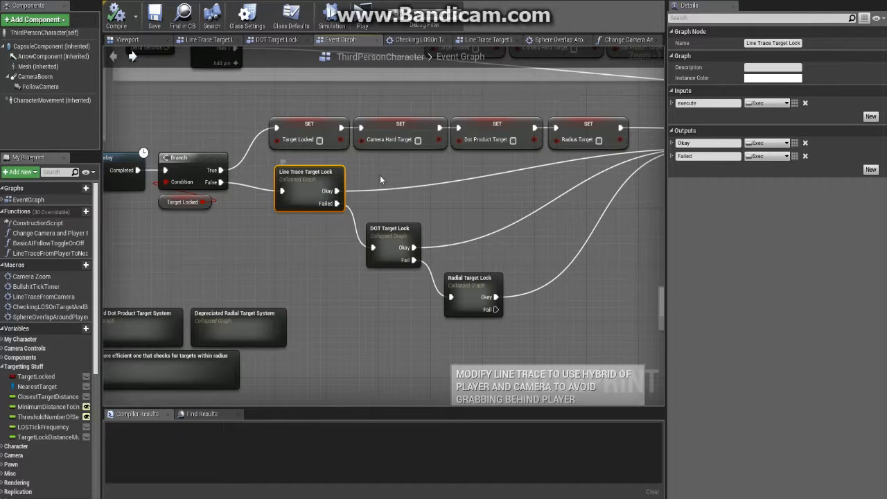
{"action": "mouse_move", "coordinate": [370, 172]}
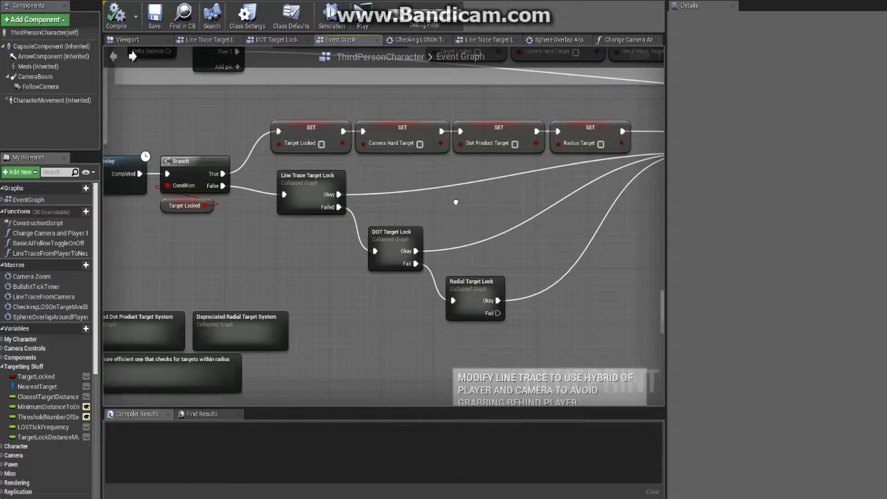
Open the Line Trace Target Lock collapsed graph showing the target-list clear and camera trace.
{"action": "left_click", "coordinate": [307, 175]}
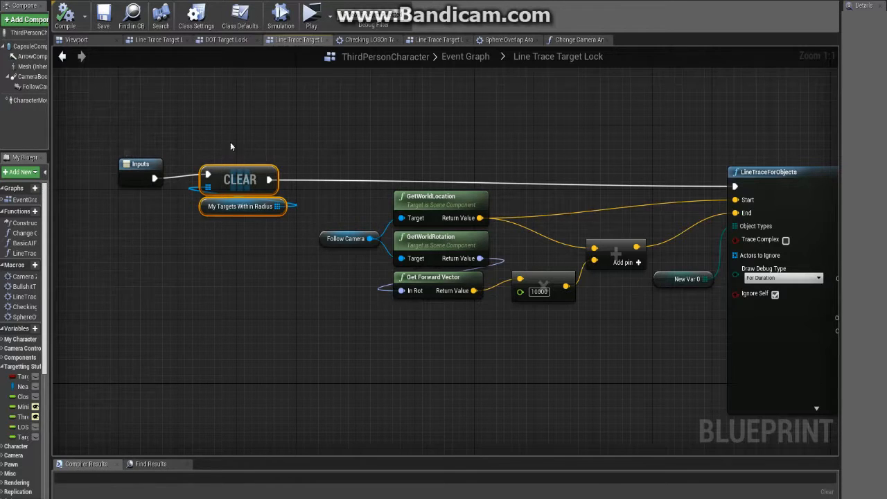
{"action": "left_click", "coordinate": [142, 164]}
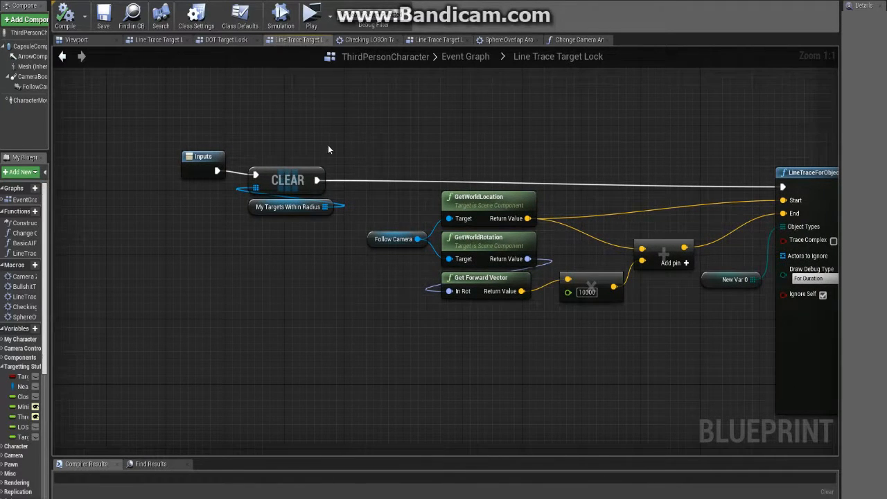
{"action": "left_click", "coordinate": [286, 179]}
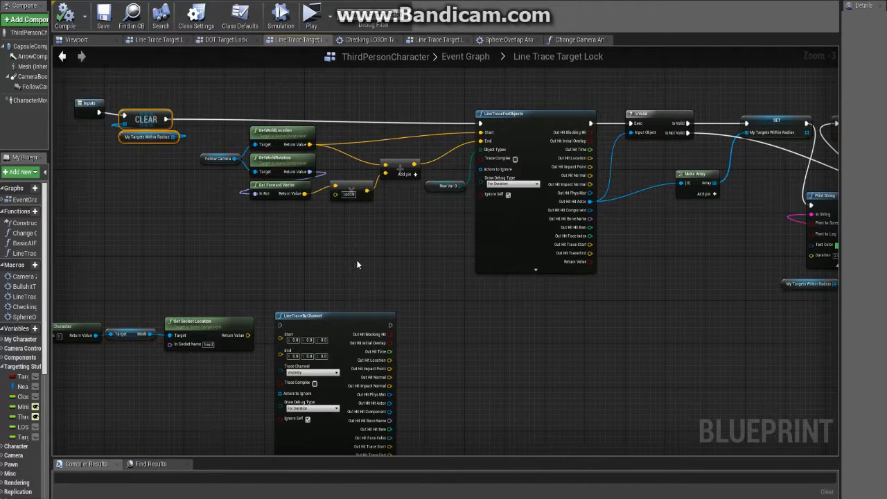
{"action": "left_click", "coordinate": [530, 113]}
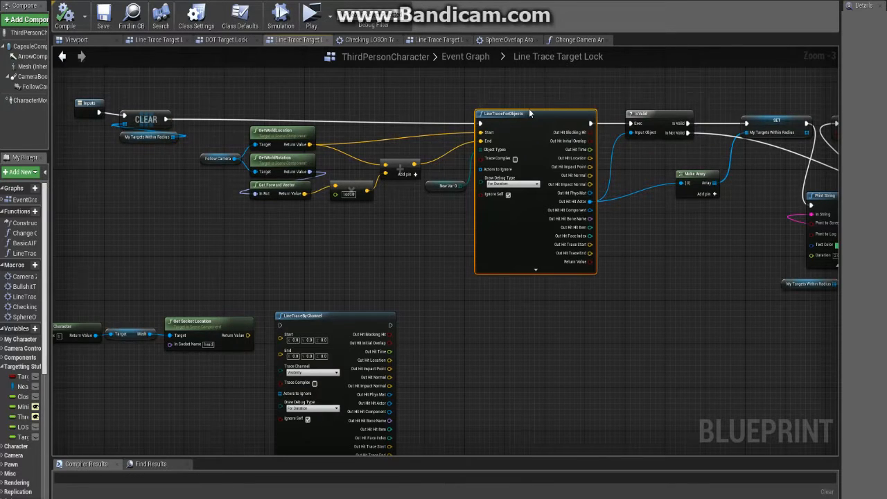
{"action": "mouse_move", "coordinate": [519, 112]}
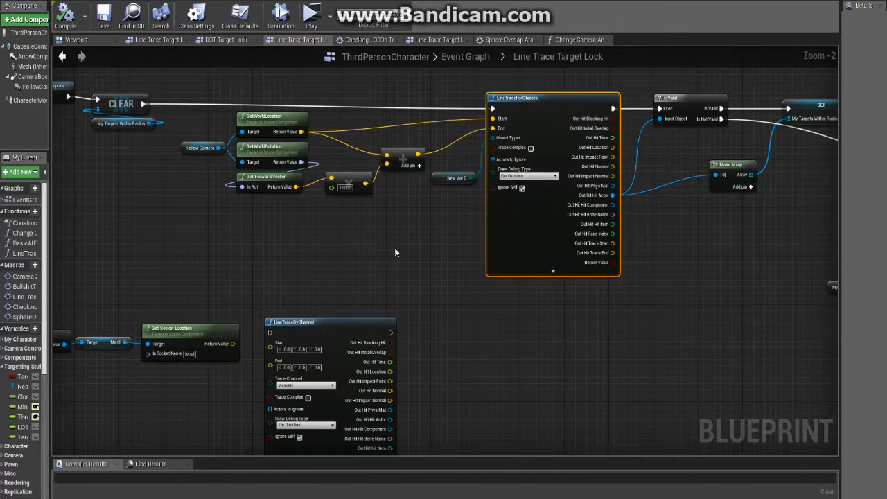
{"action": "mouse_move", "coordinate": [475, 121]}
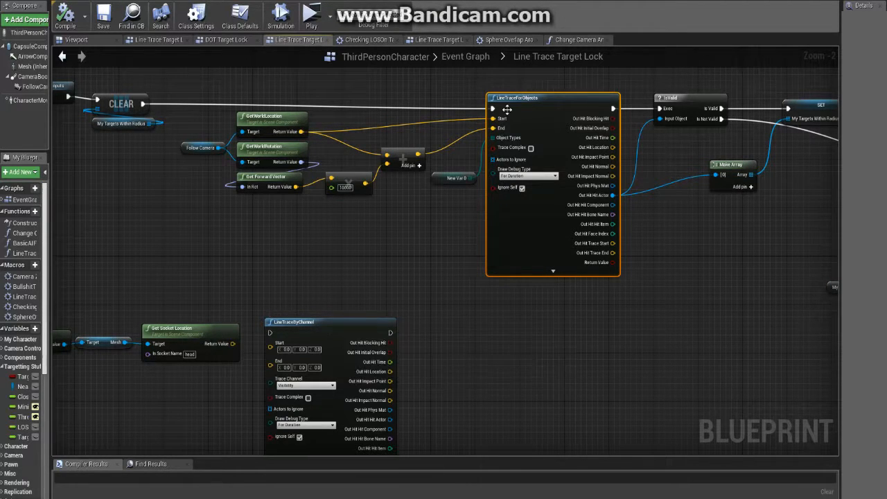
{"action": "mouse_move", "coordinate": [293, 322]}
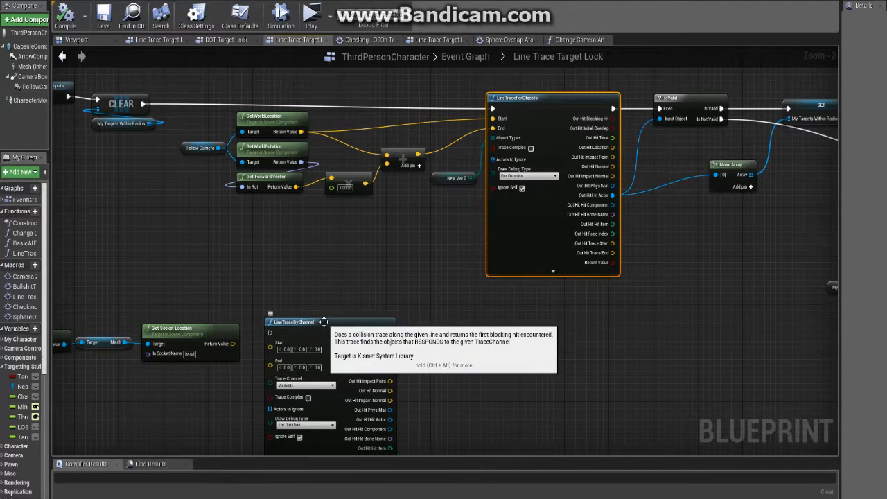
{"action": "mouse_move", "coordinate": [389, 381]}
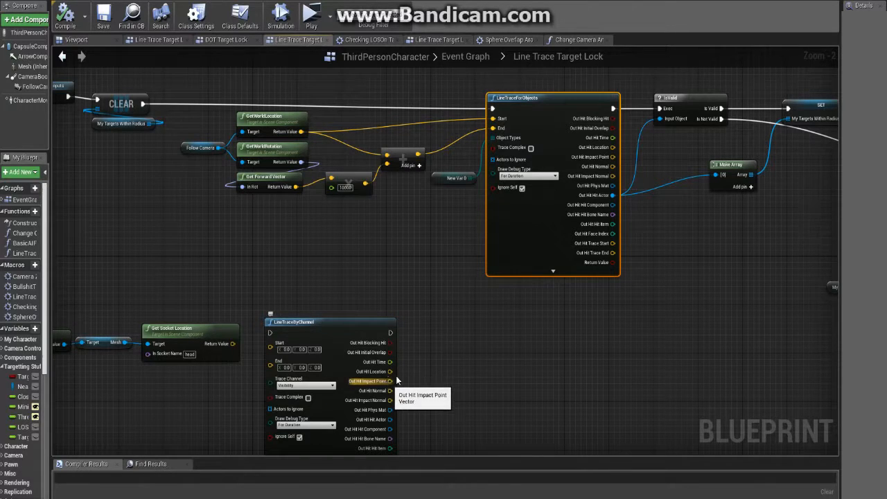
{"action": "left_click_drag", "start_coordinate": [390, 381], "coordinate": [444, 325]}
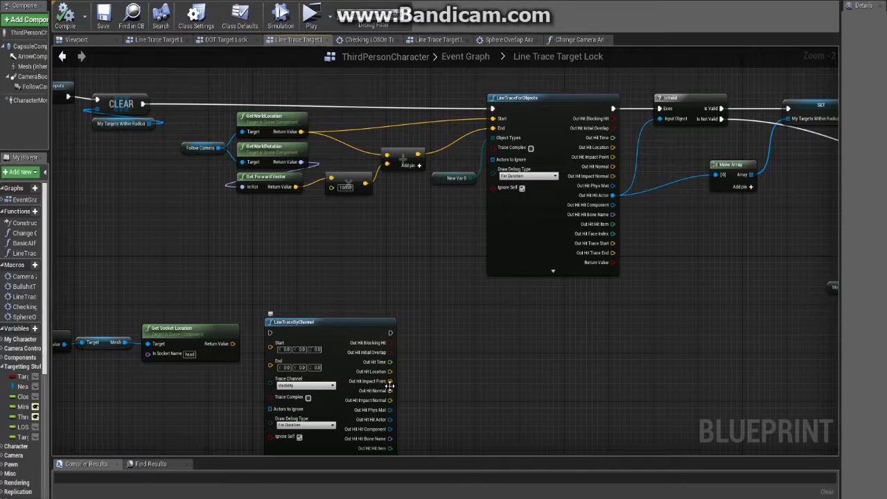
{"action": "mouse_move", "coordinate": [494, 128]}
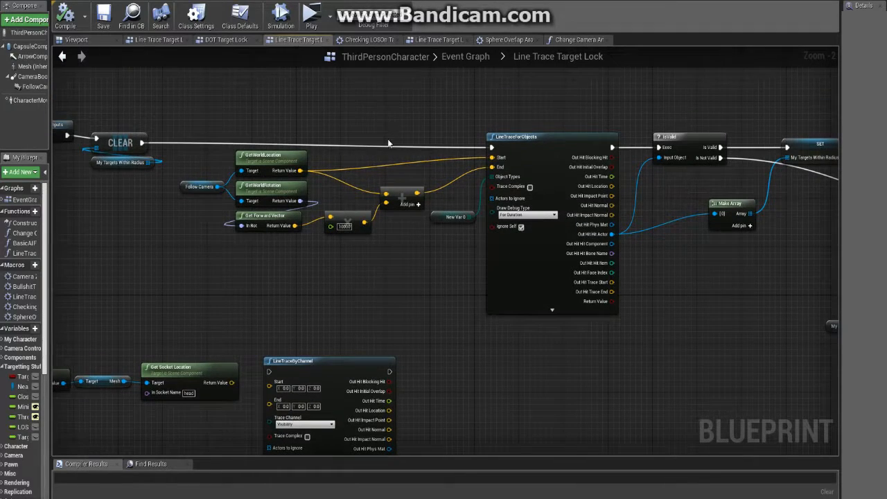
{"action": "scroll", "scroll_direction": "up", "scroll_amount": 3}
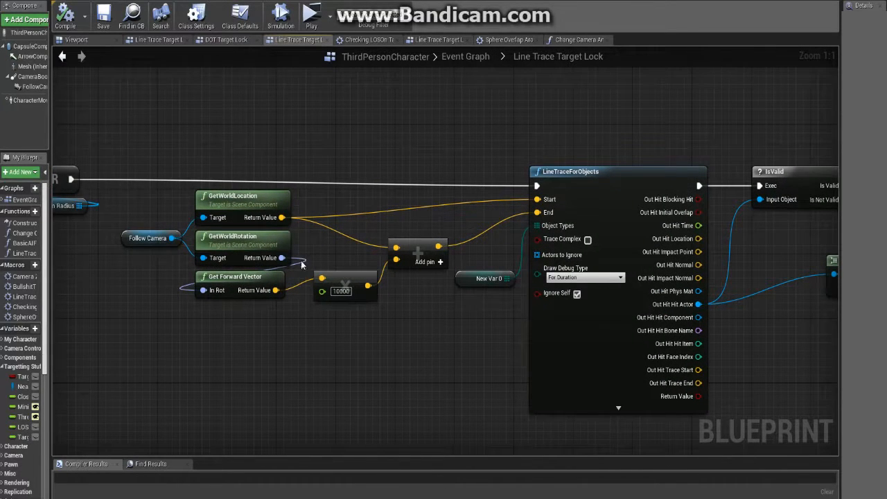
{"action": "mouse_move", "coordinate": [240, 283]}
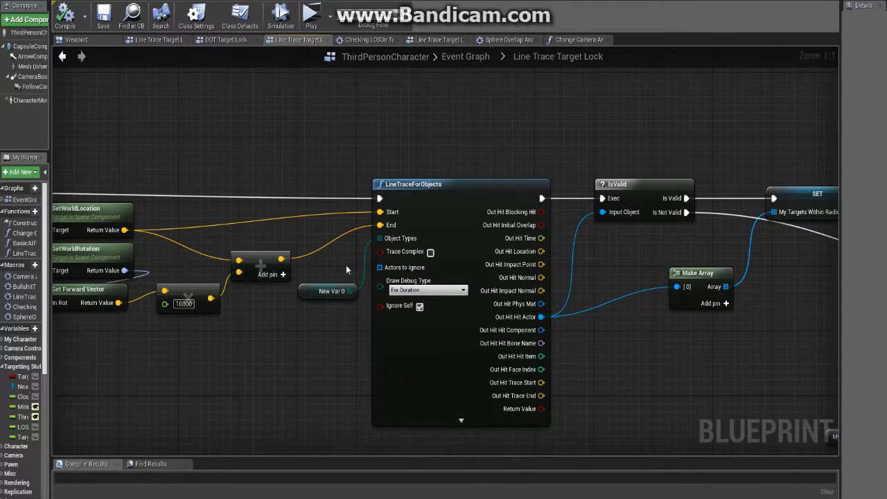
{"action": "left_click", "coordinate": [331, 290]}
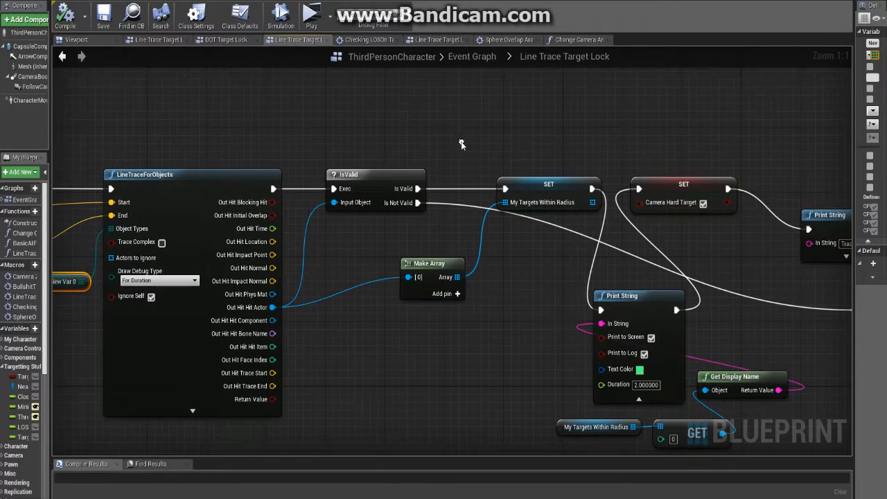
{"action": "mouse_move", "coordinate": [346, 167]}
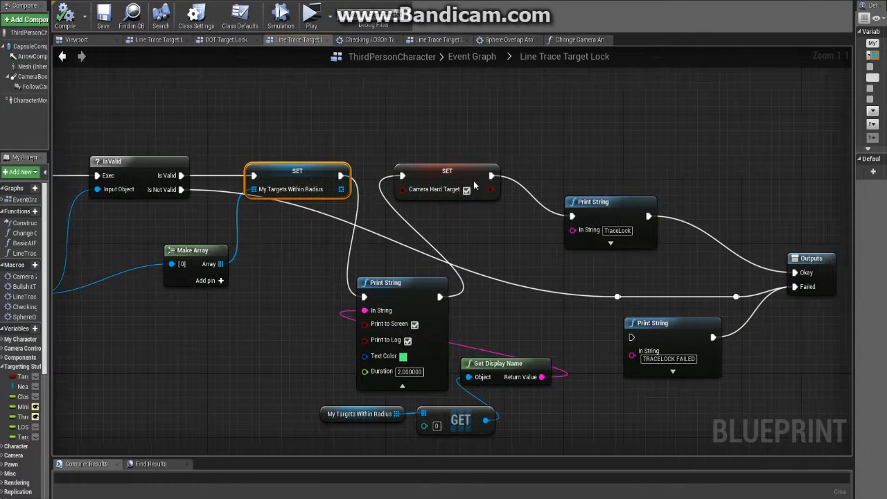
{"action": "scroll", "scroll_direction": "down", "scroll_amount": 3}
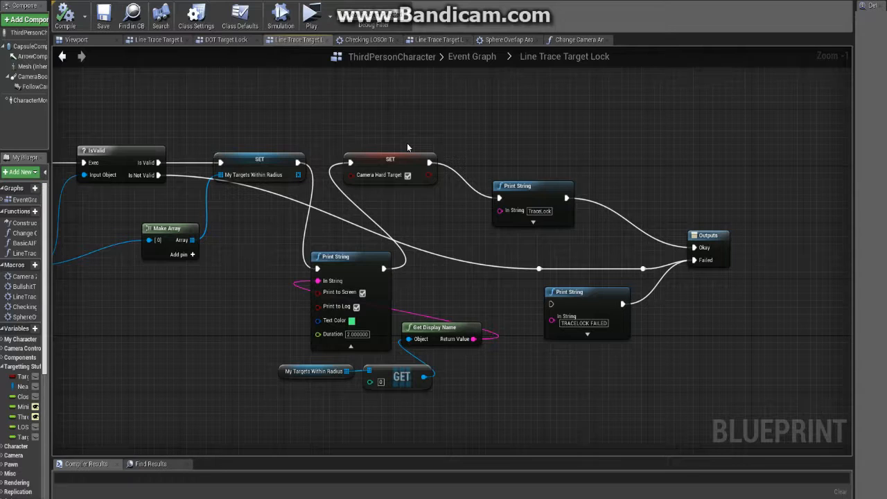
{"action": "mouse_move", "coordinate": [437, 128]}
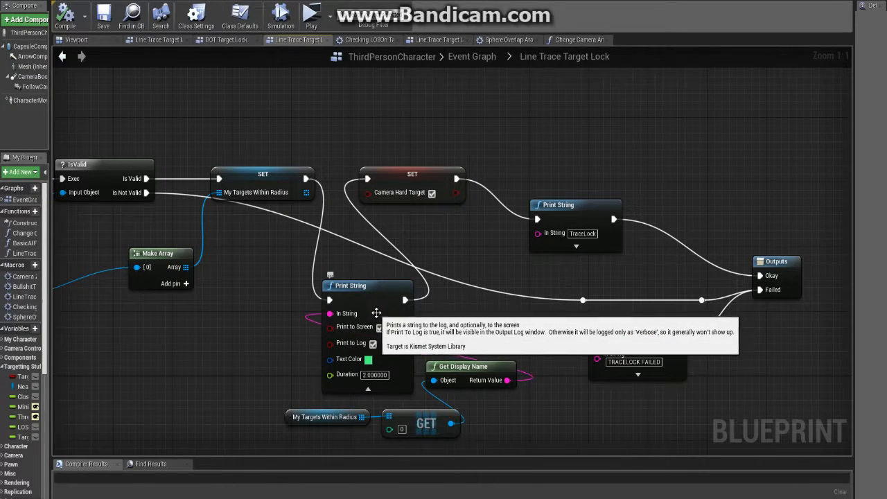
{"action": "mouse_move", "coordinate": [320, 390]}
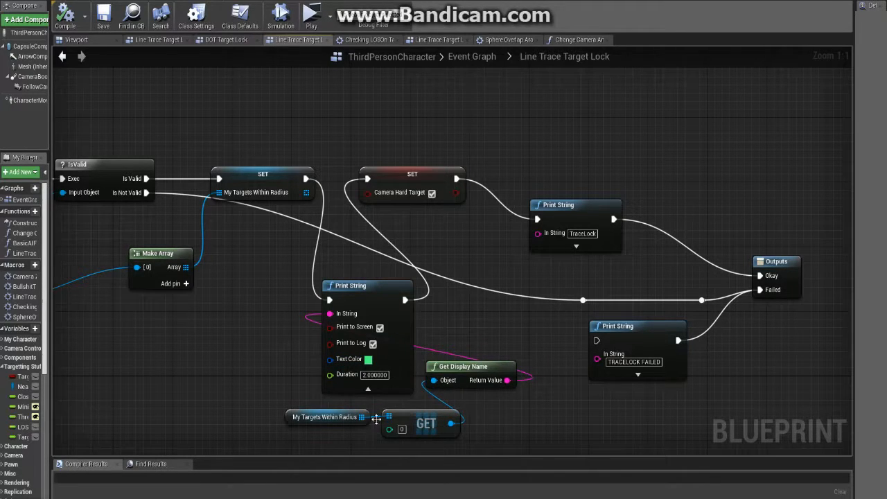
{"action": "mouse_move", "coordinate": [426, 423]}
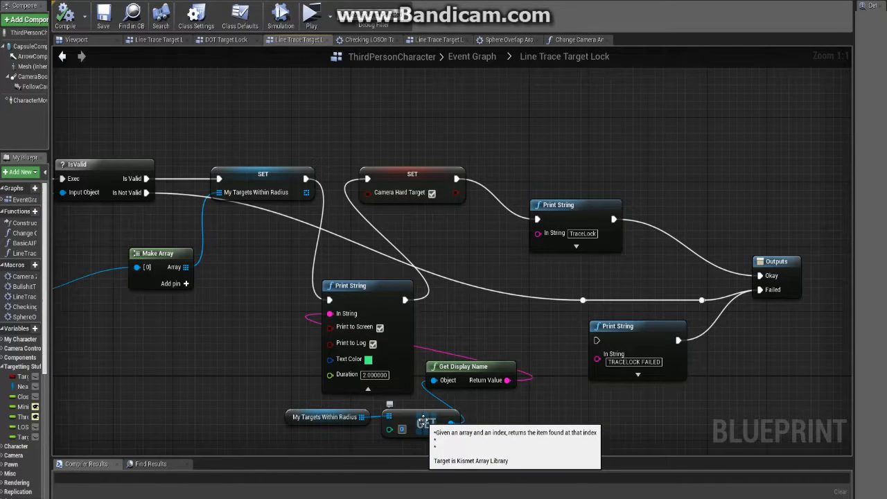
{"action": "left_click", "coordinate": [419, 423]}
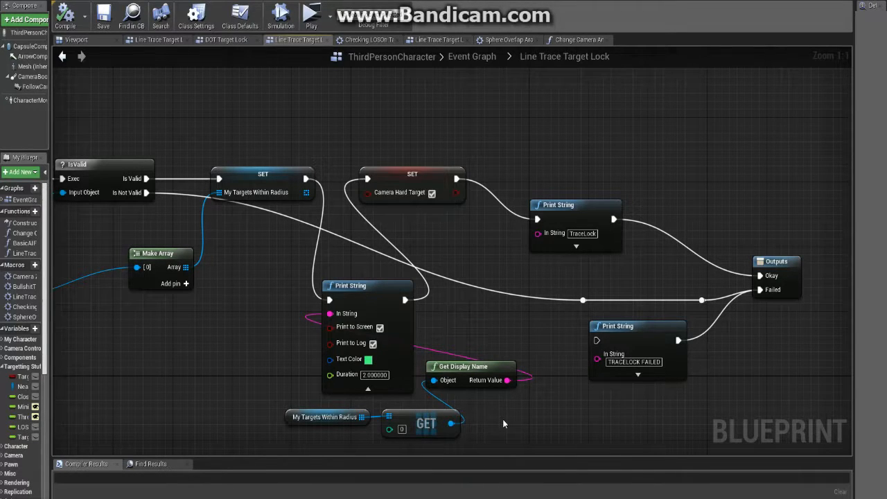
{"action": "mouse_move", "coordinate": [477, 401]}
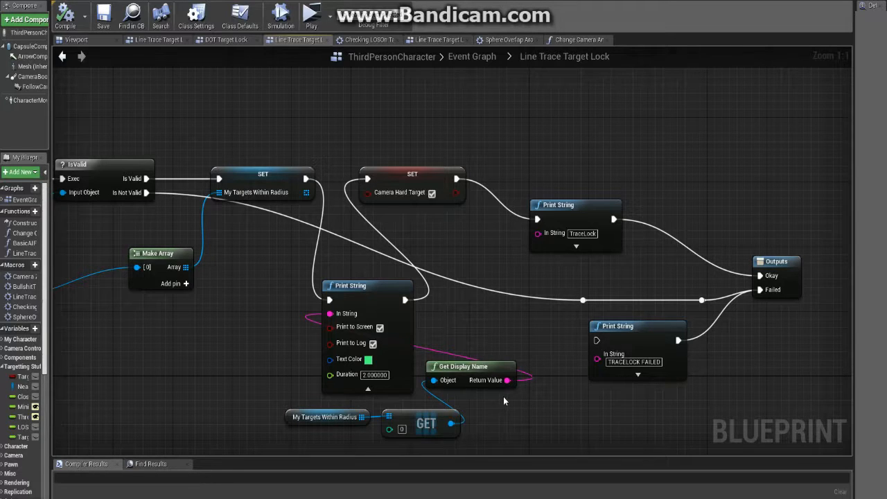
{"action": "mouse_move", "coordinate": [478, 411]}
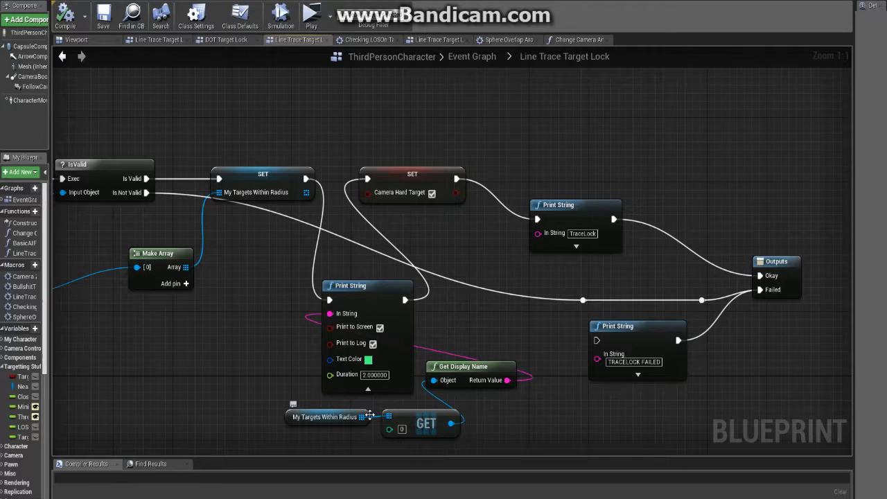
{"action": "mouse_move", "coordinate": [390, 429]}
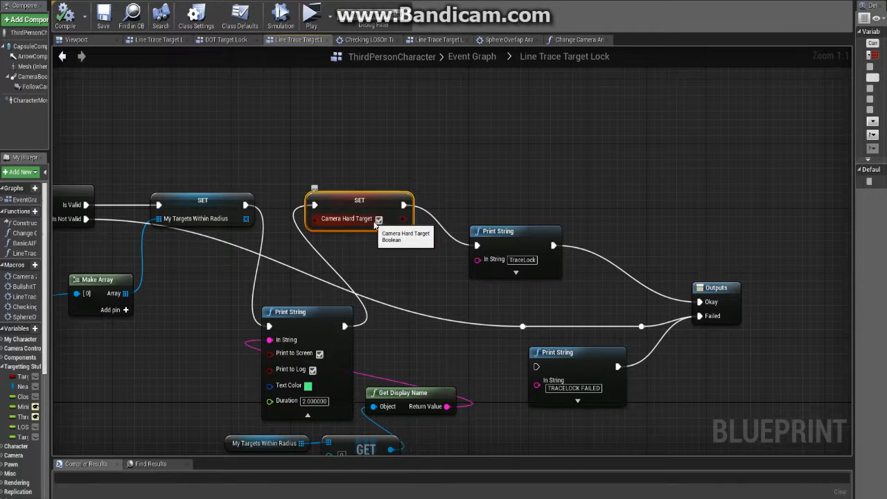
{"action": "mouse_move", "coordinate": [360, 222]}
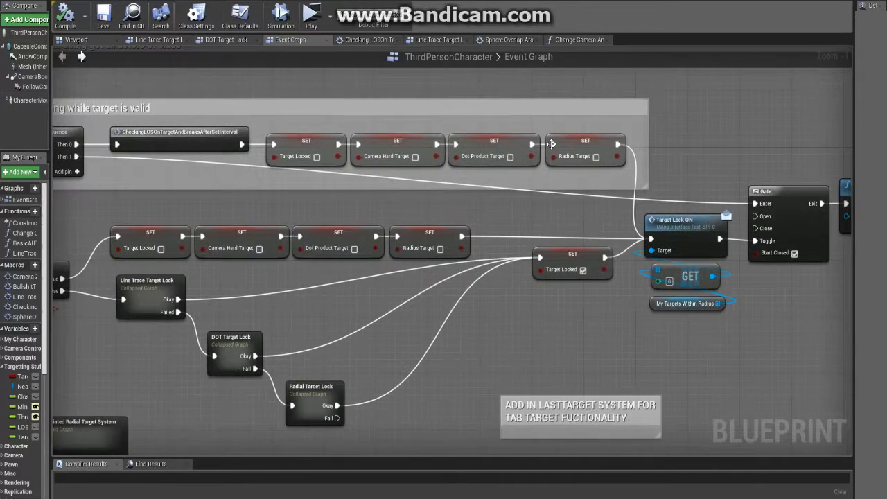
{"action": "mouse_move", "coordinate": [488, 124]}
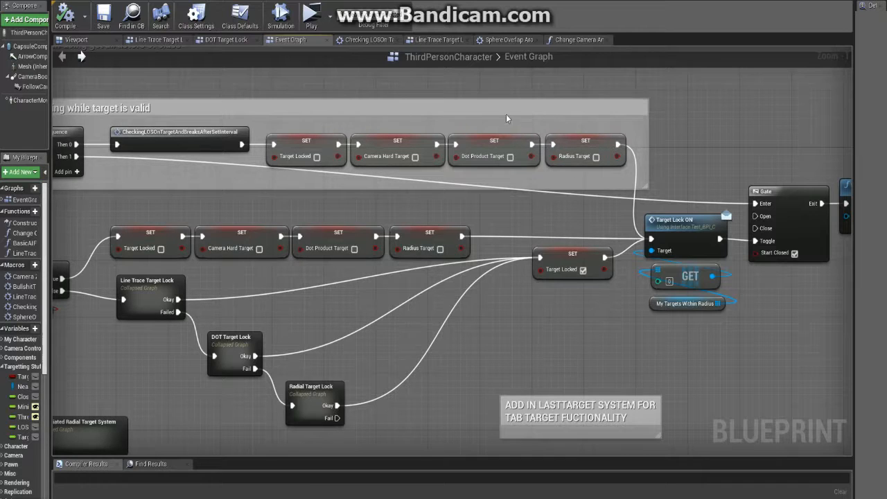
{"action": "mouse_move", "coordinate": [516, 225]}
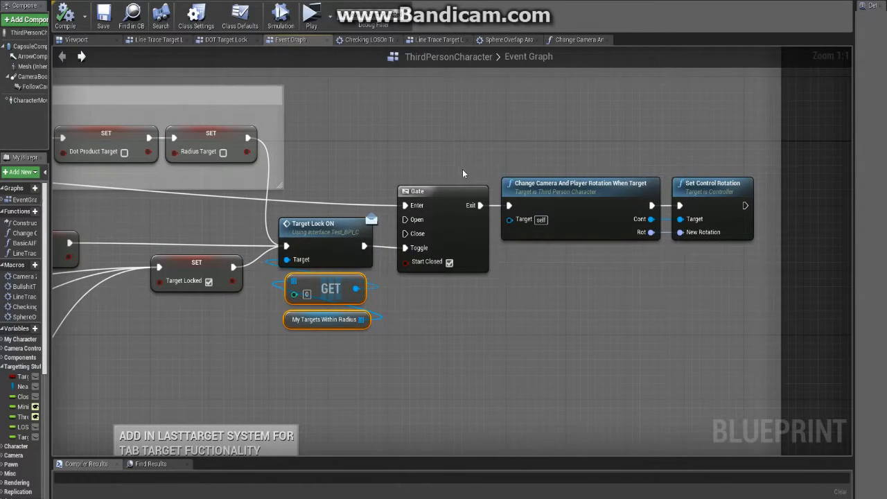
{"action": "mouse_move", "coordinate": [451, 189]}
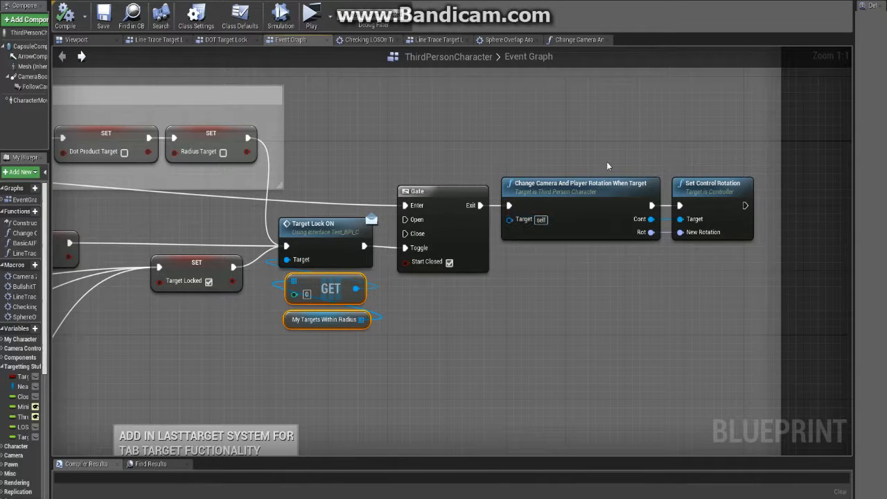
{"action": "scroll", "scroll_direction": "down", "scroll_amount": 3}
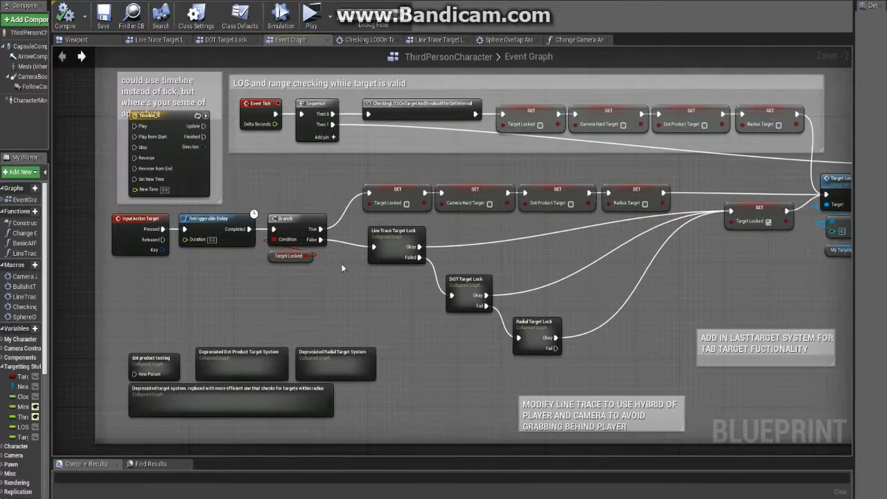
{"action": "mouse_move", "coordinate": [151, 233]}
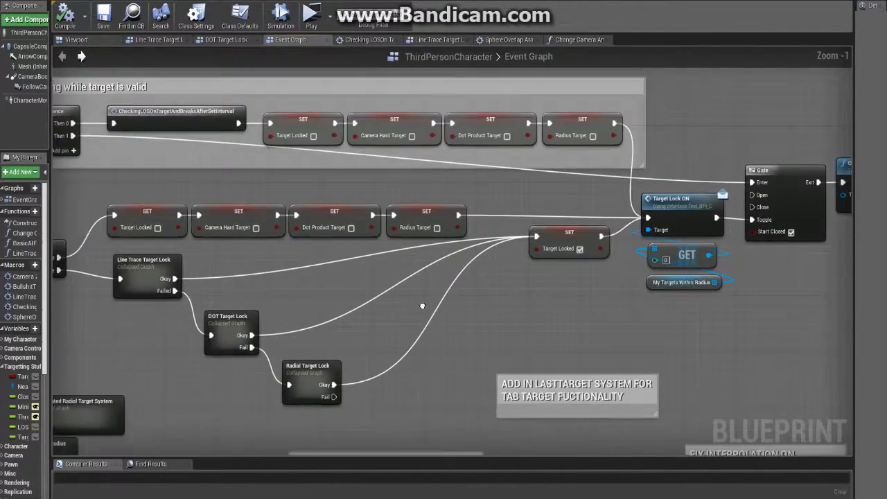
{"action": "scroll", "scroll_direction": "down", "scroll_amount": 3}
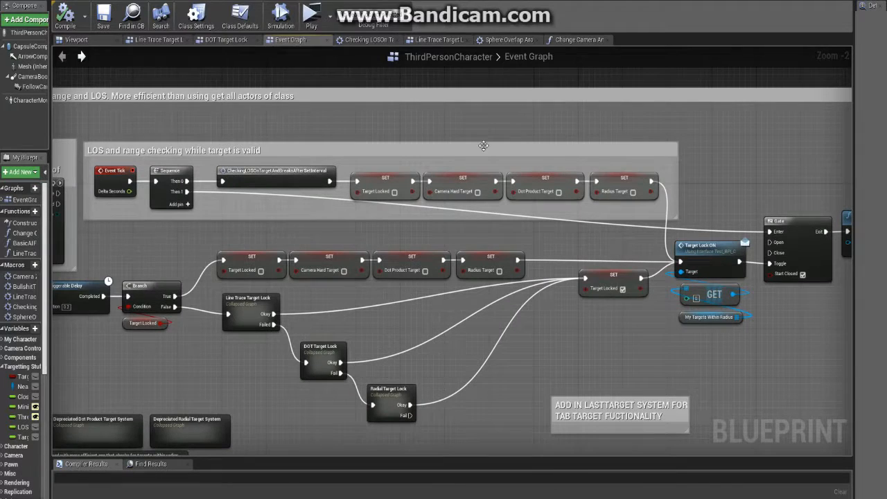
{"action": "scroll", "scroll_direction": "down", "scroll_amount": 3}
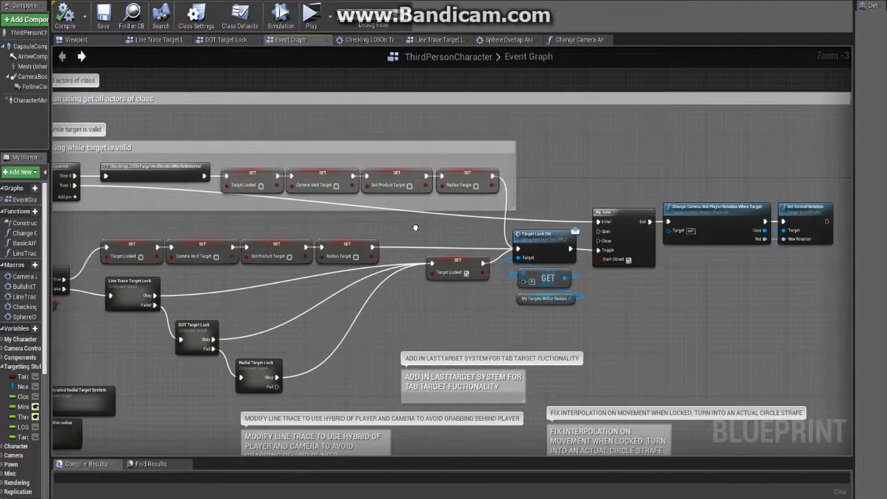